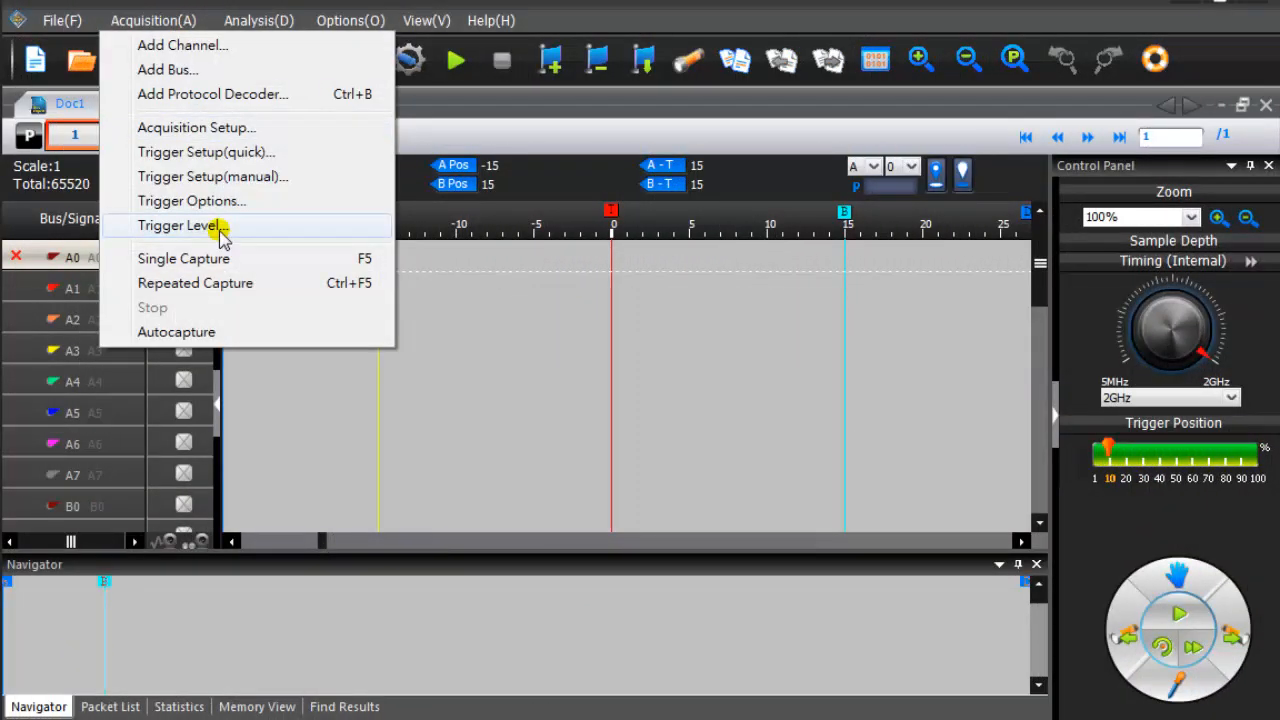
Set trigger levels to 0.8 V on A0 and 0.2 V on A1, then capture once
click(183, 258)
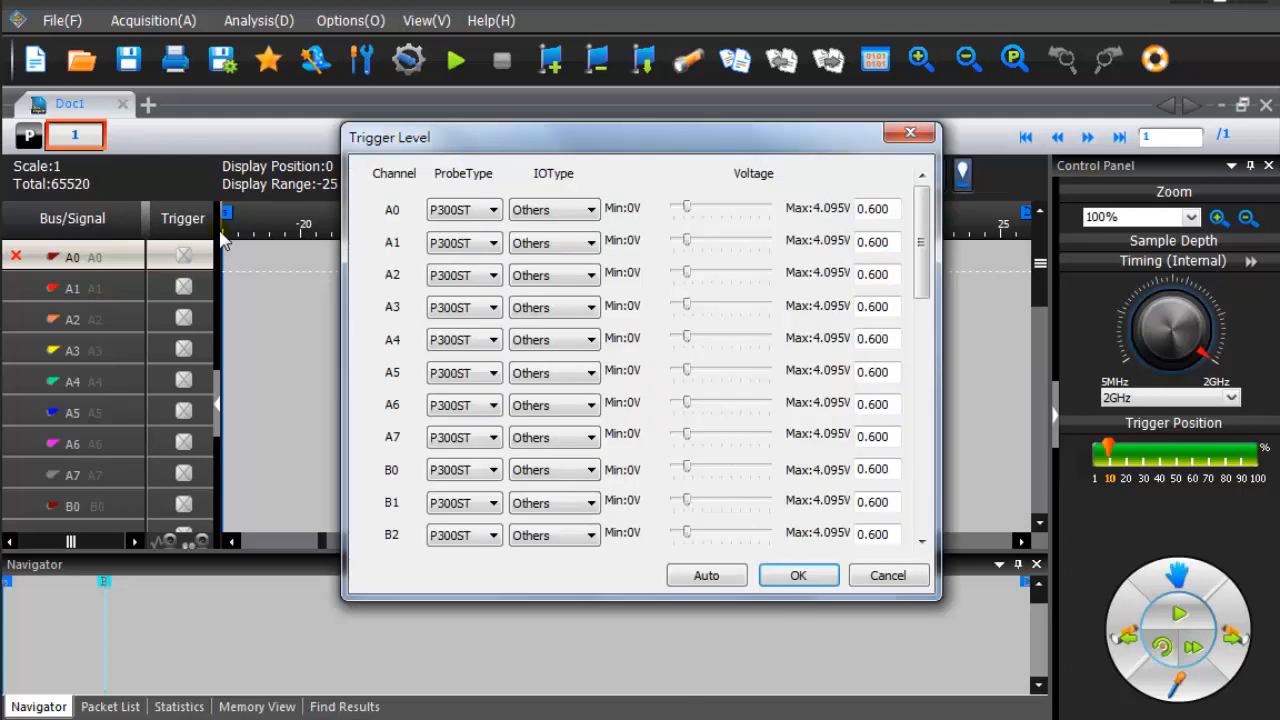
click(874, 208)
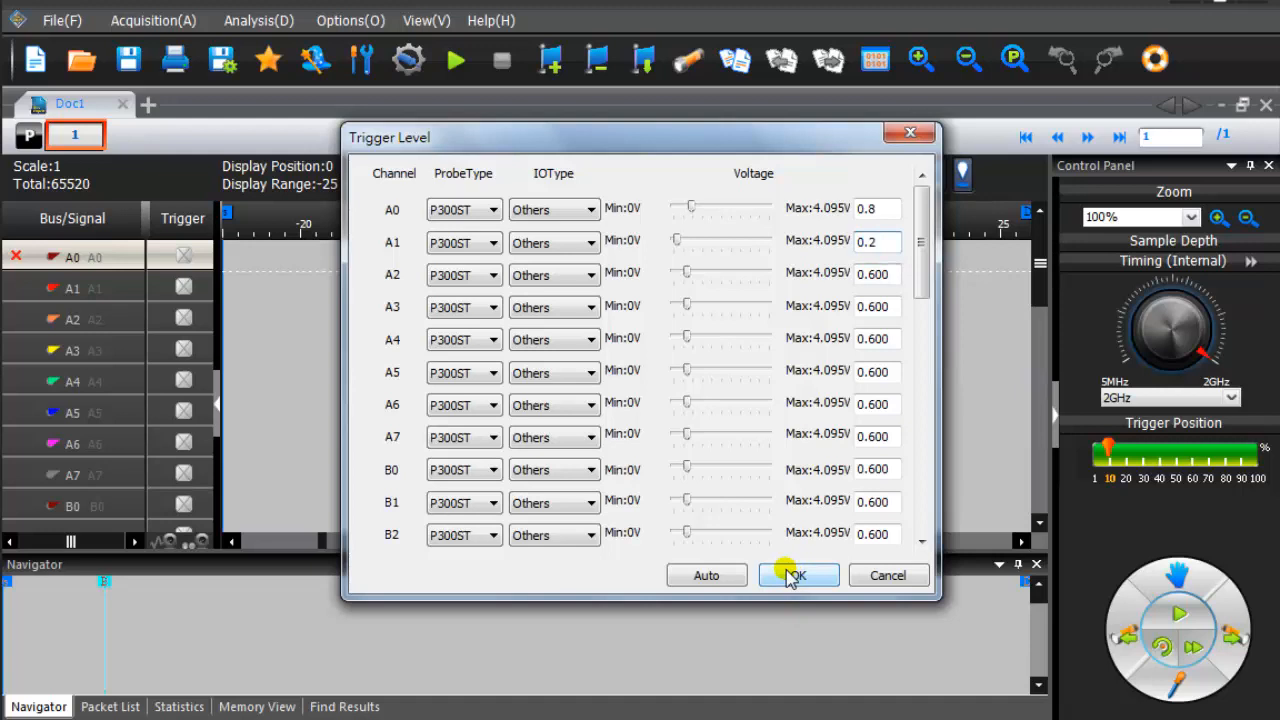
mouse_move(770, 580)
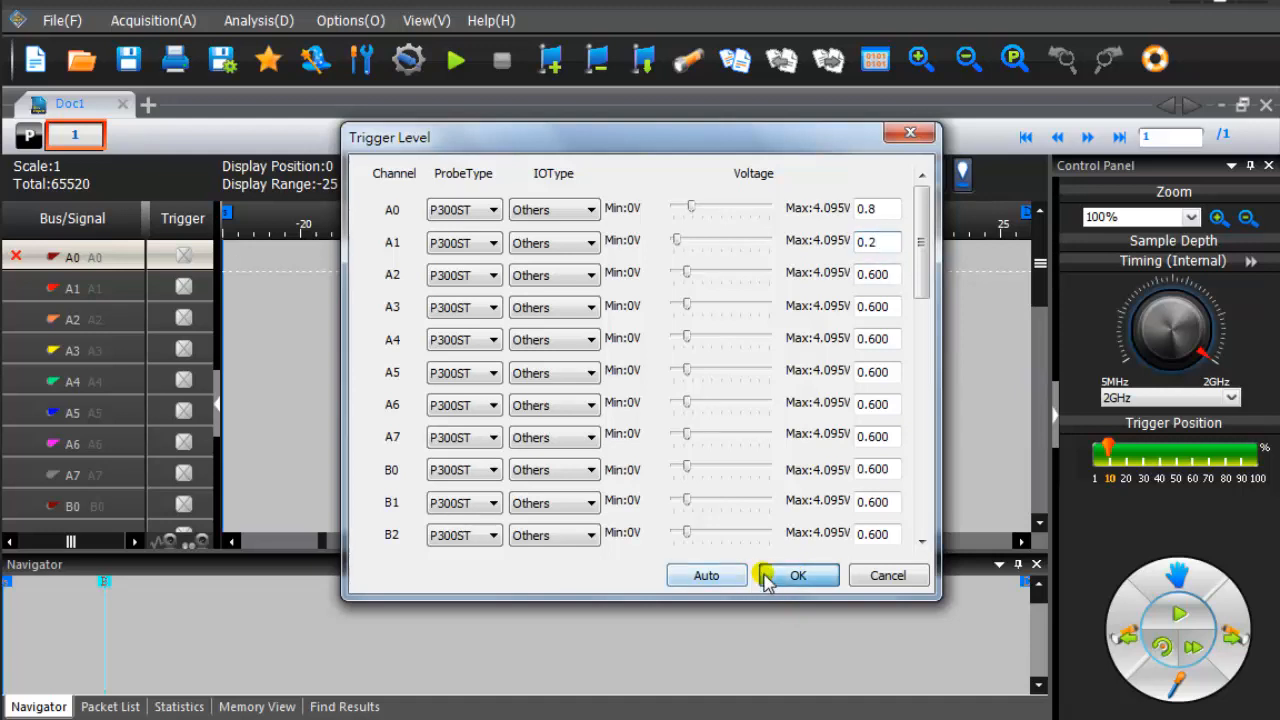
click(802, 575)
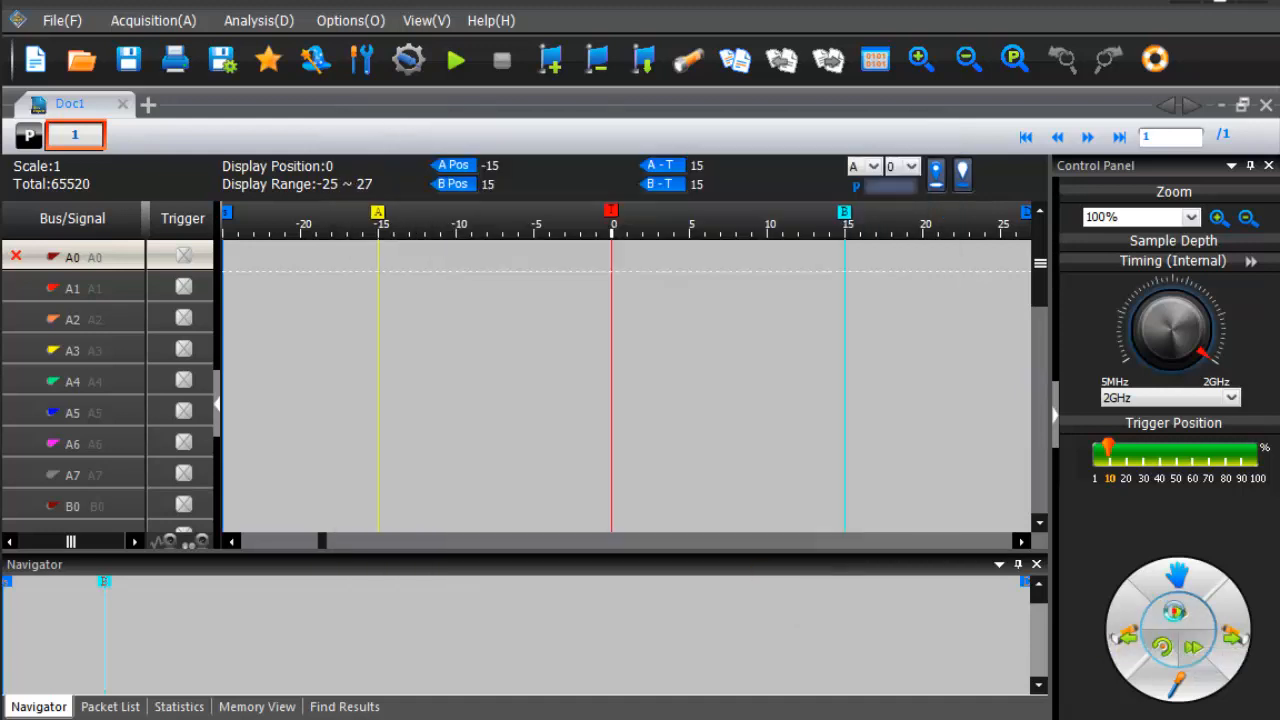
click(452, 62)
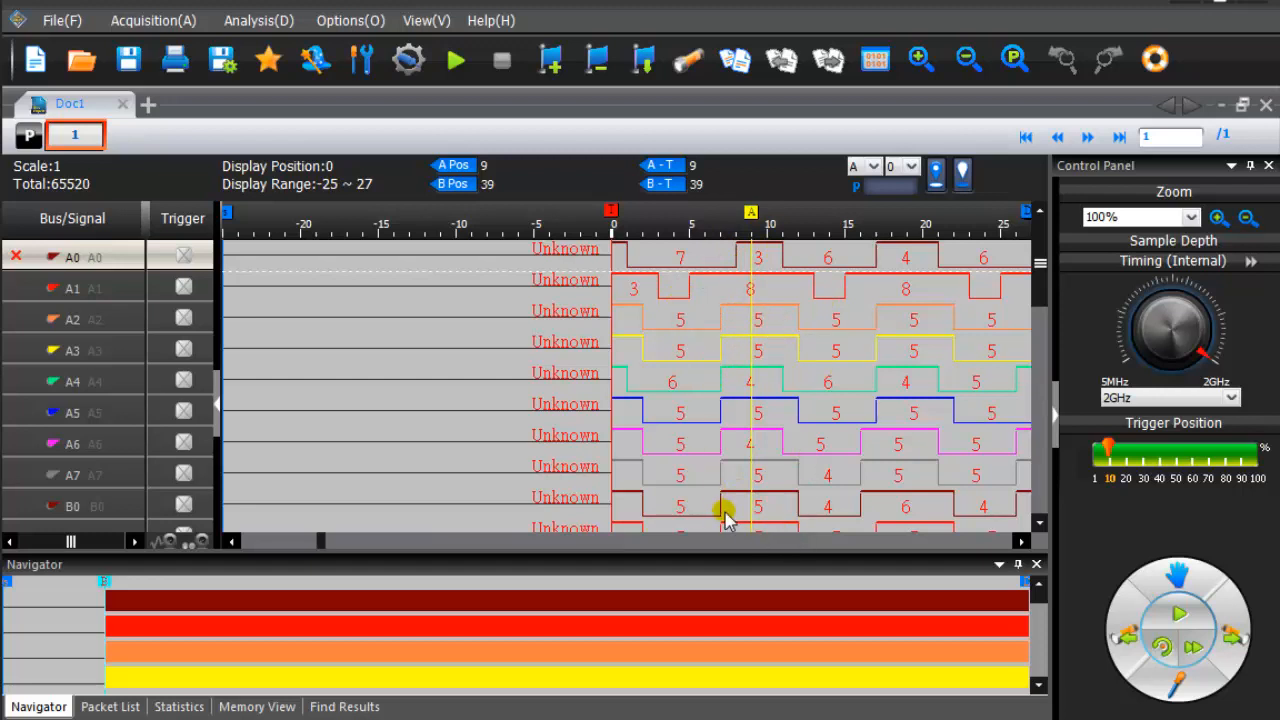
click(152, 20)
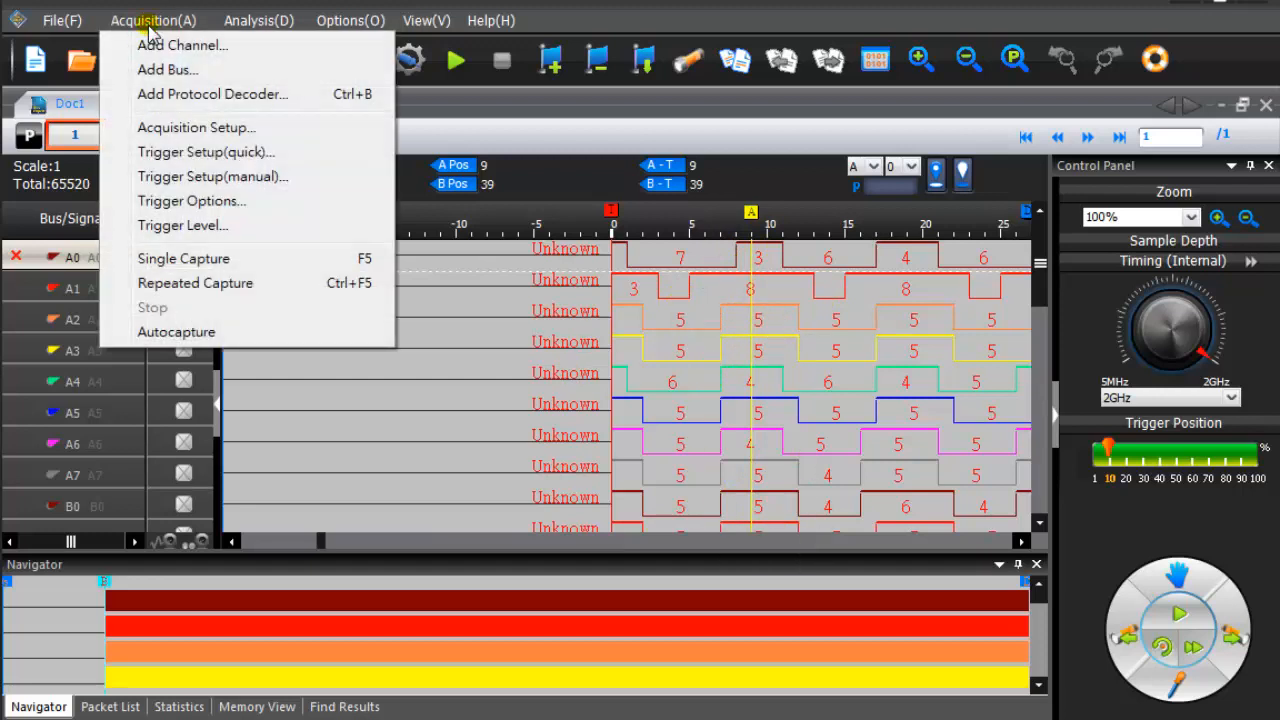
Auto-detect all channel thresholds, about 0.6 V each (A0 0.595 V, A1 0.605 V), and confirm
click(183, 258)
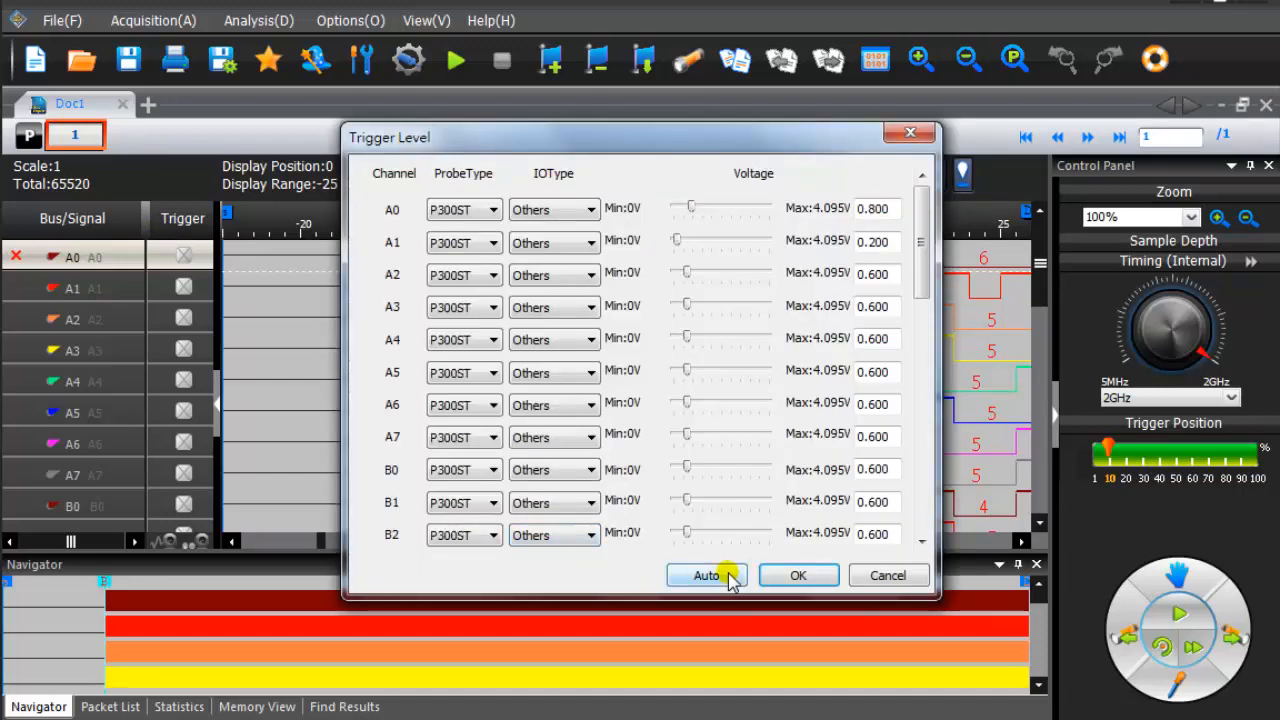
click(708, 575)
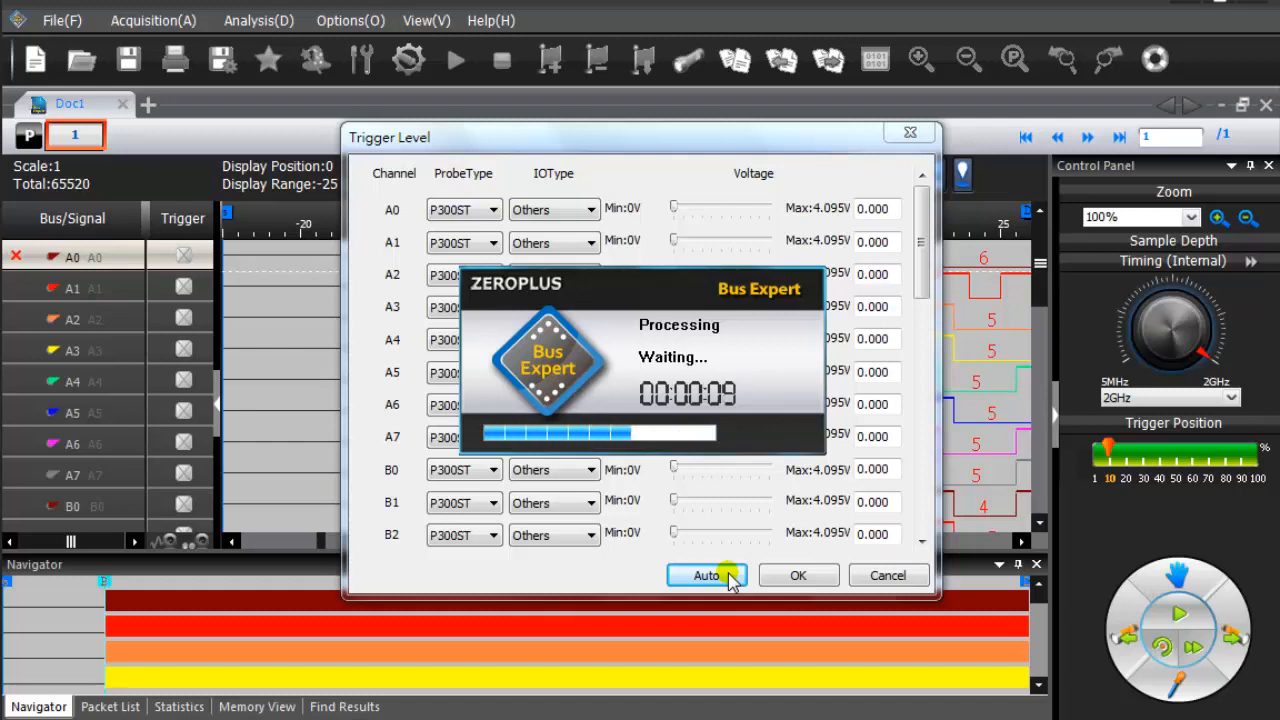
click(706, 575)
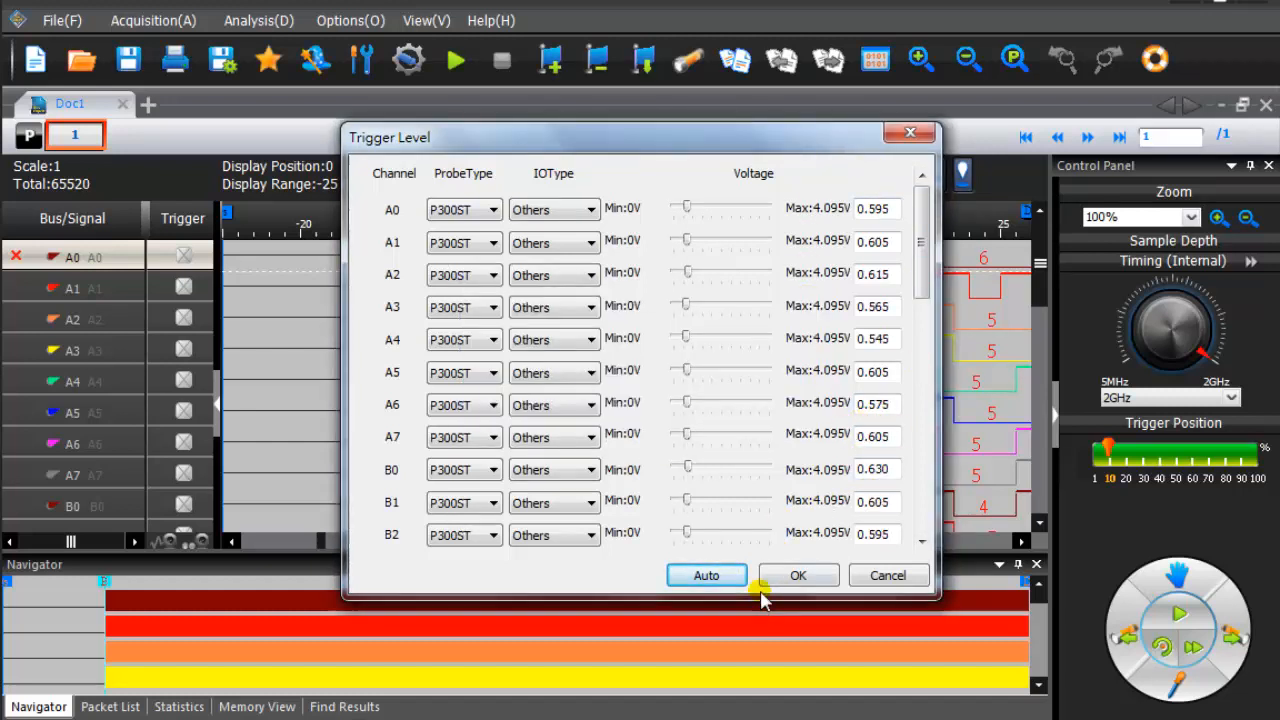
click(799, 574)
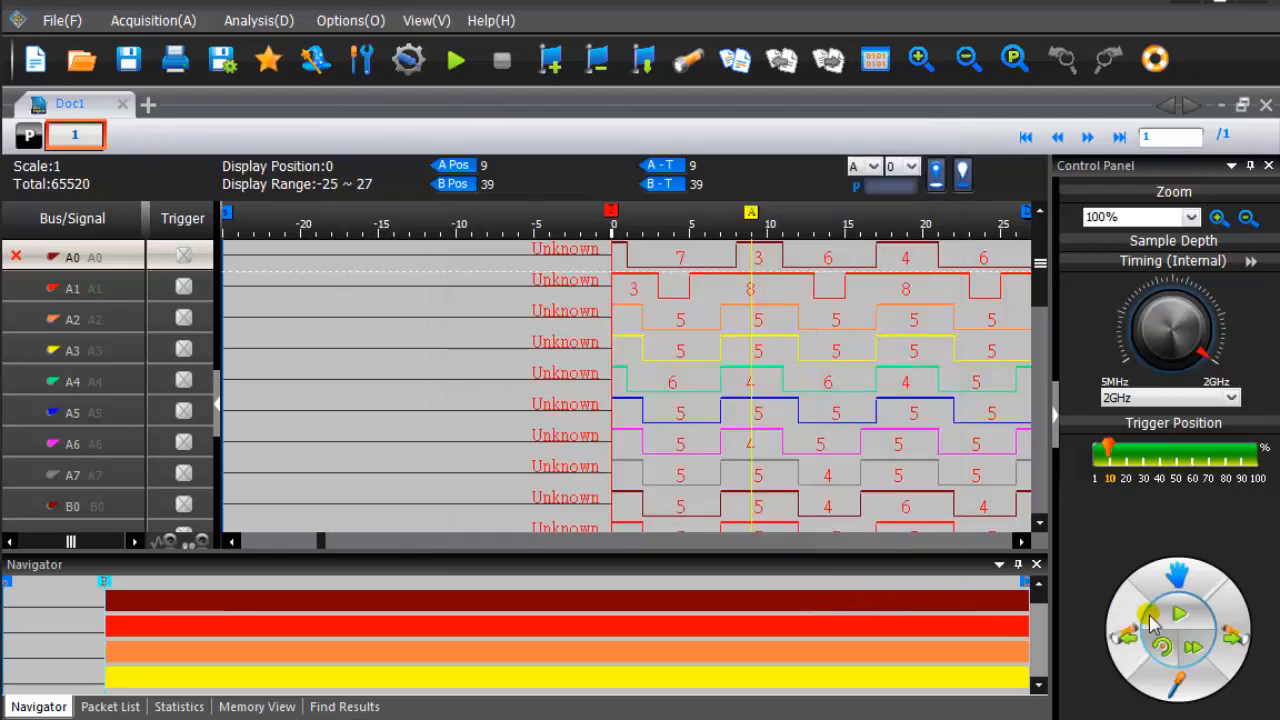
Run a new capture using the auto-detected thresholds
click(455, 60)
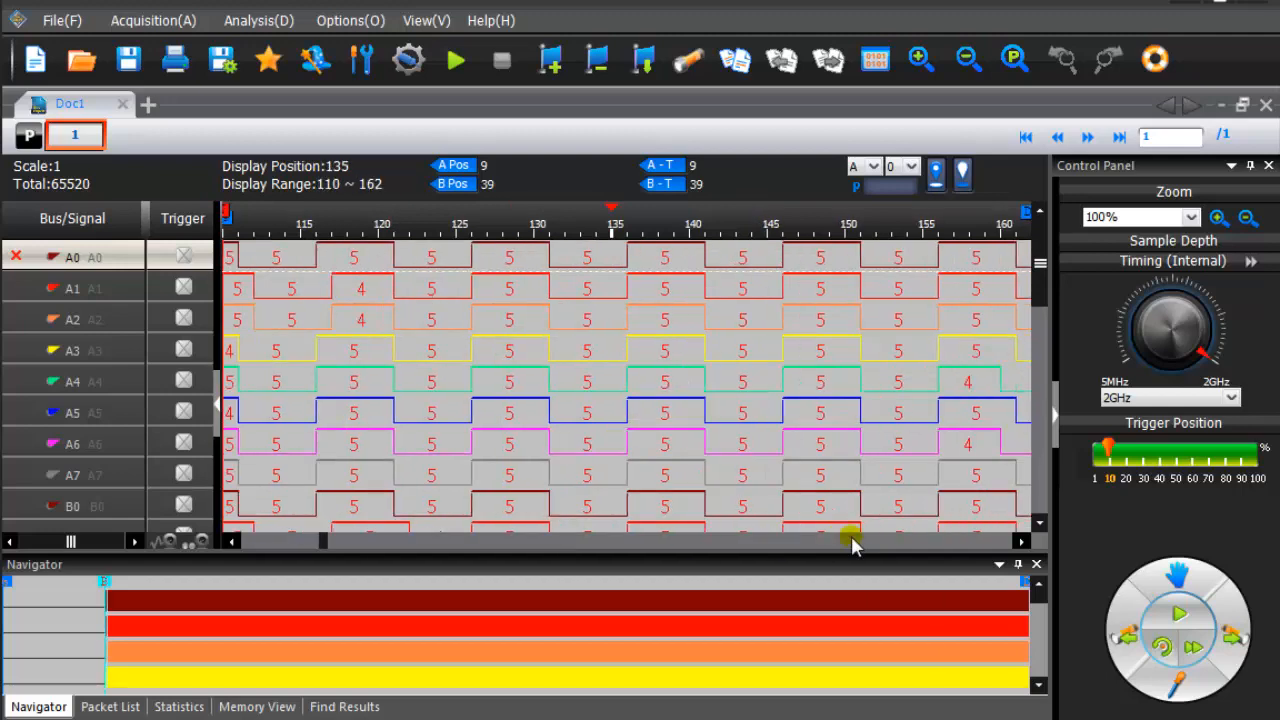
mouse_move(632, 467)
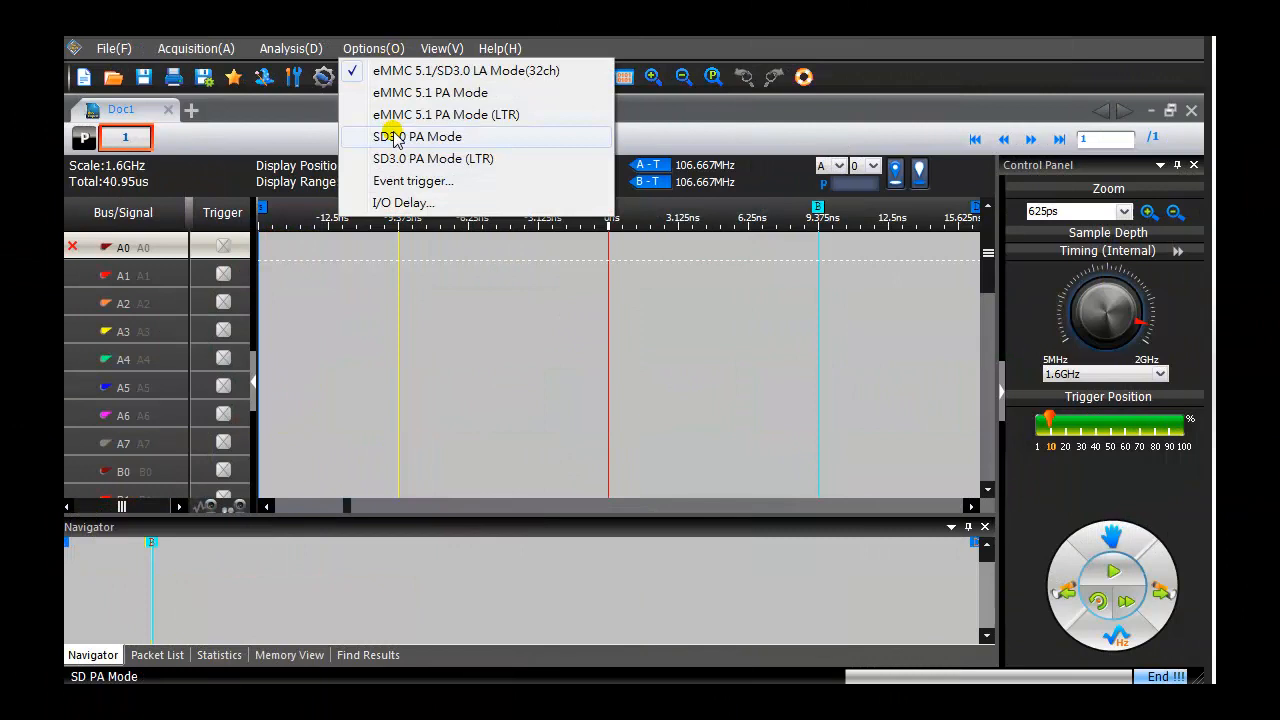
Set the event trigger to a command sequence beginning with CMD25
click(413, 181)
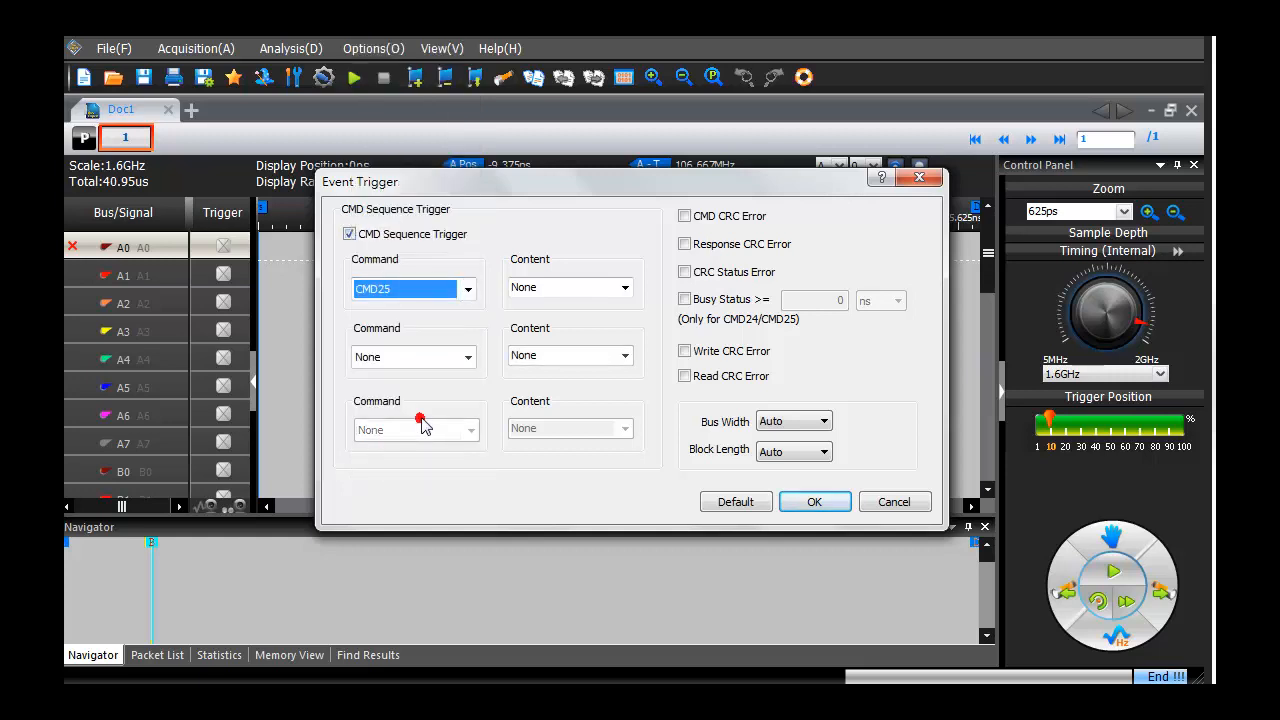
click(814, 501)
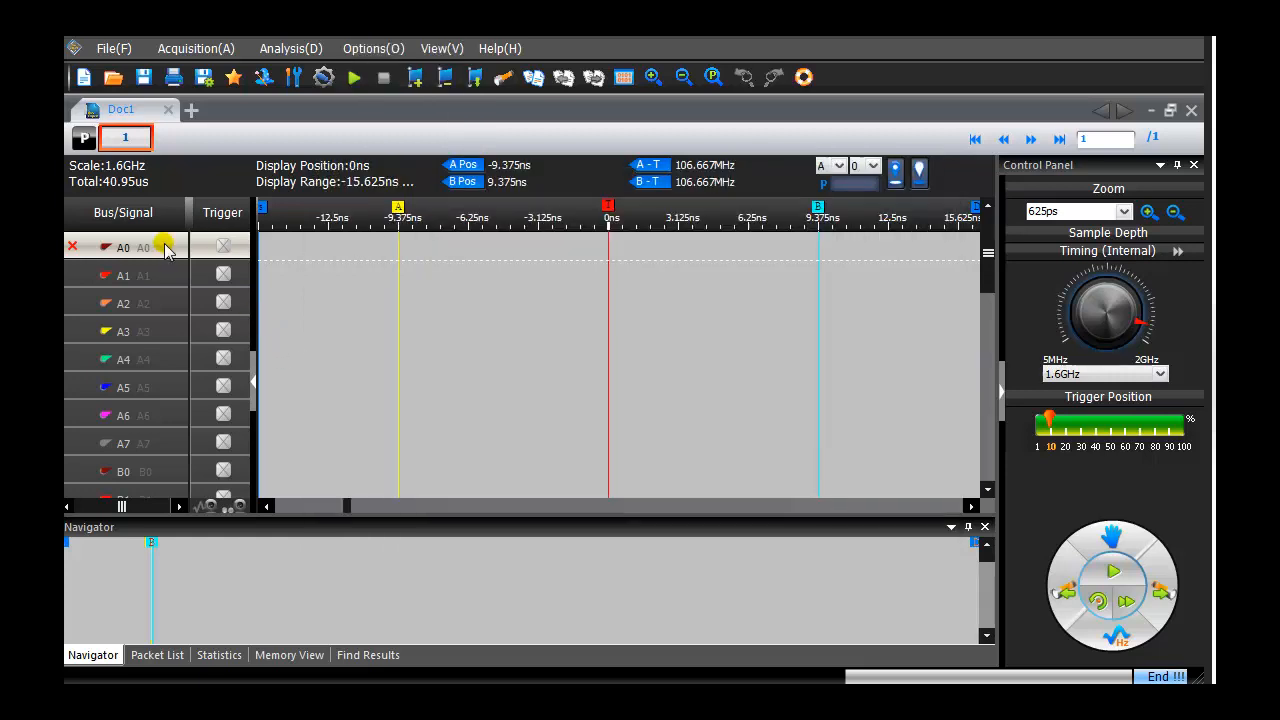
Add SD3.0 decoder bus BUS0 from channel A0 with DATA decoding, deleting all other buses
right_click(123, 247)
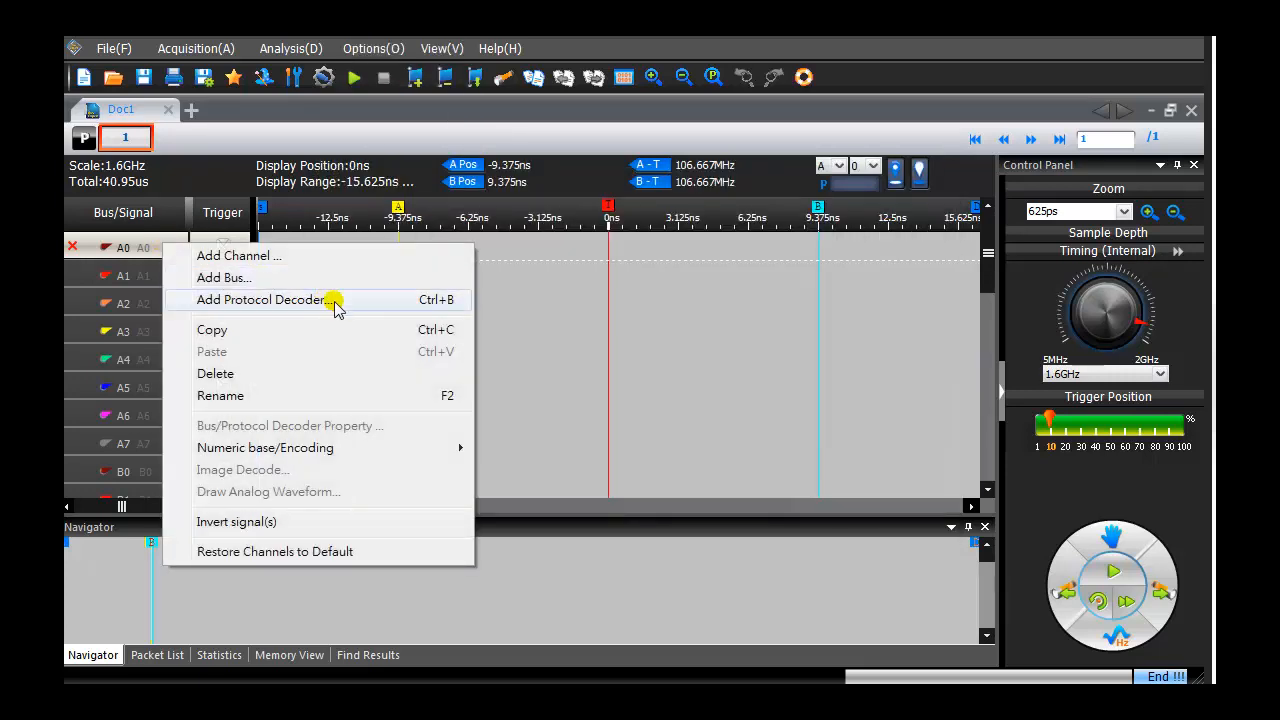
click(261, 299)
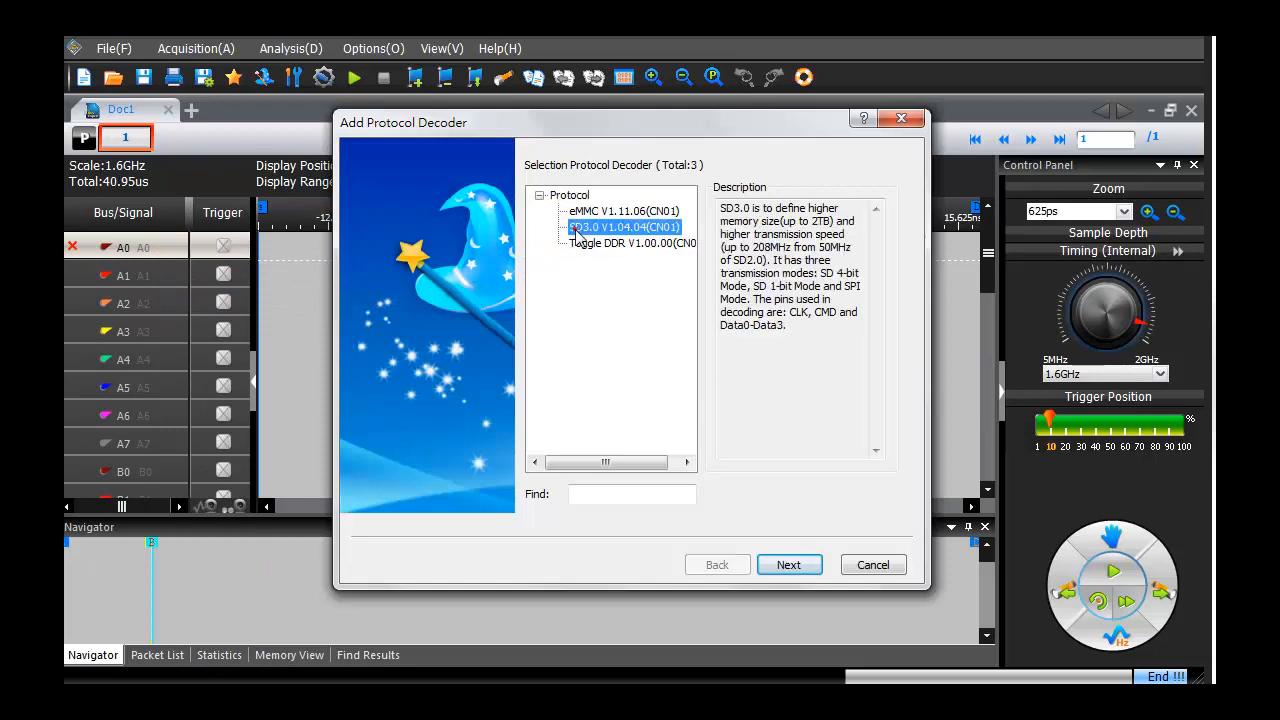
click(789, 564)
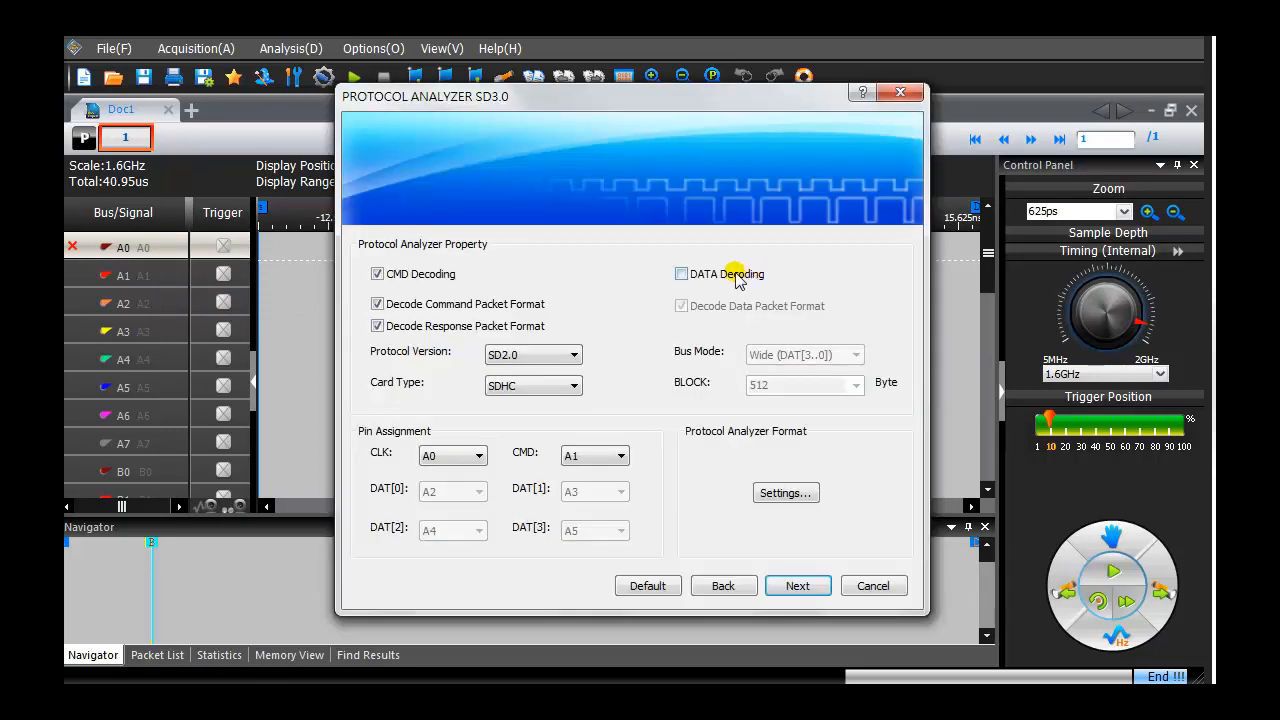
click(681, 273)
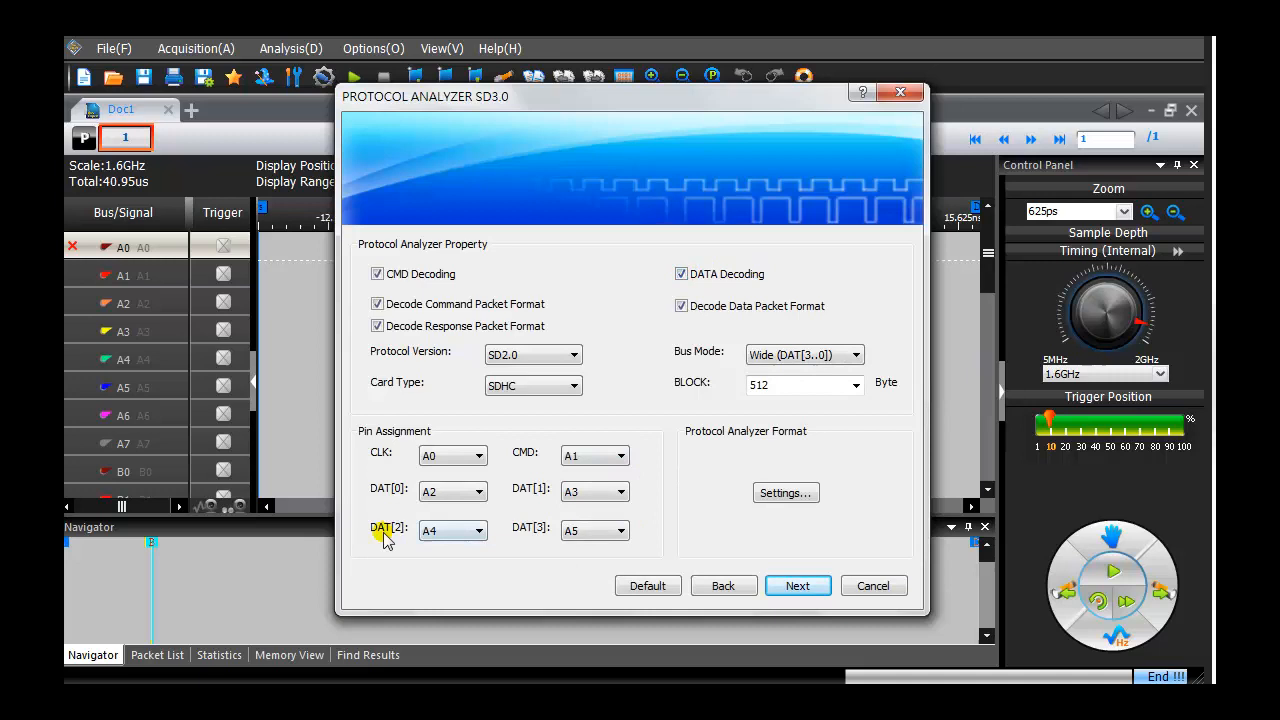
click(798, 585)
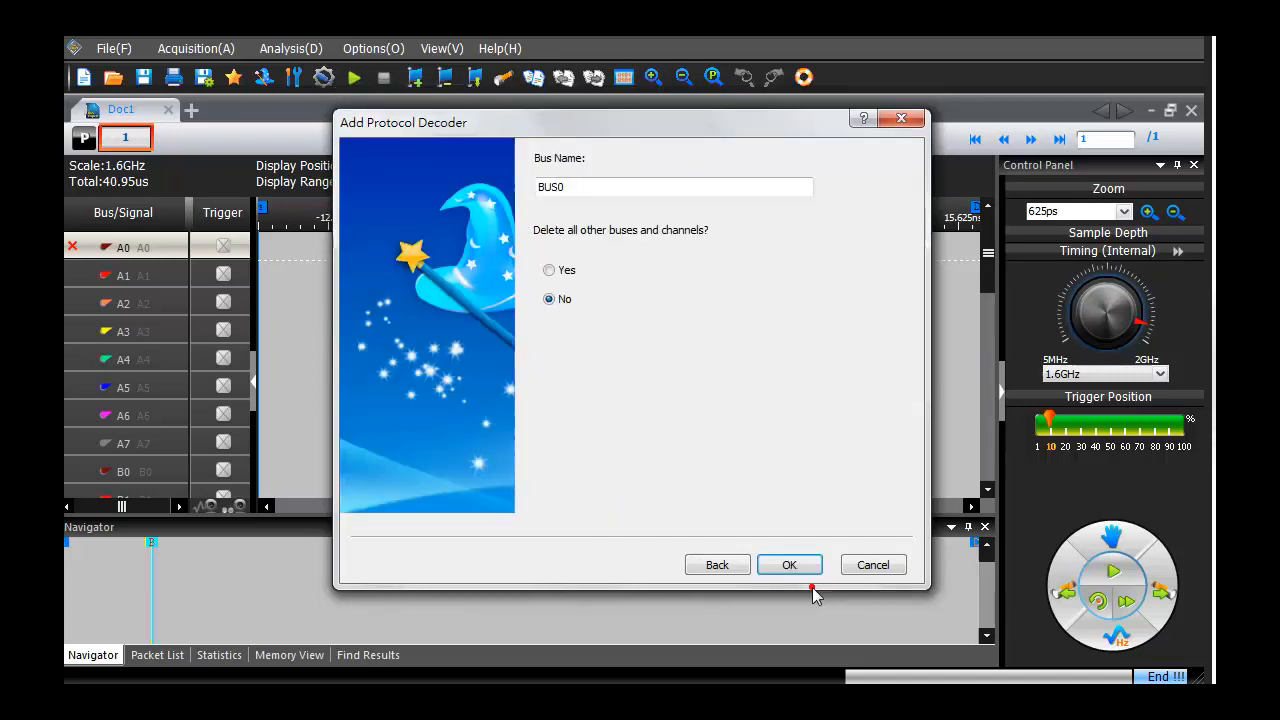
click(549, 270)
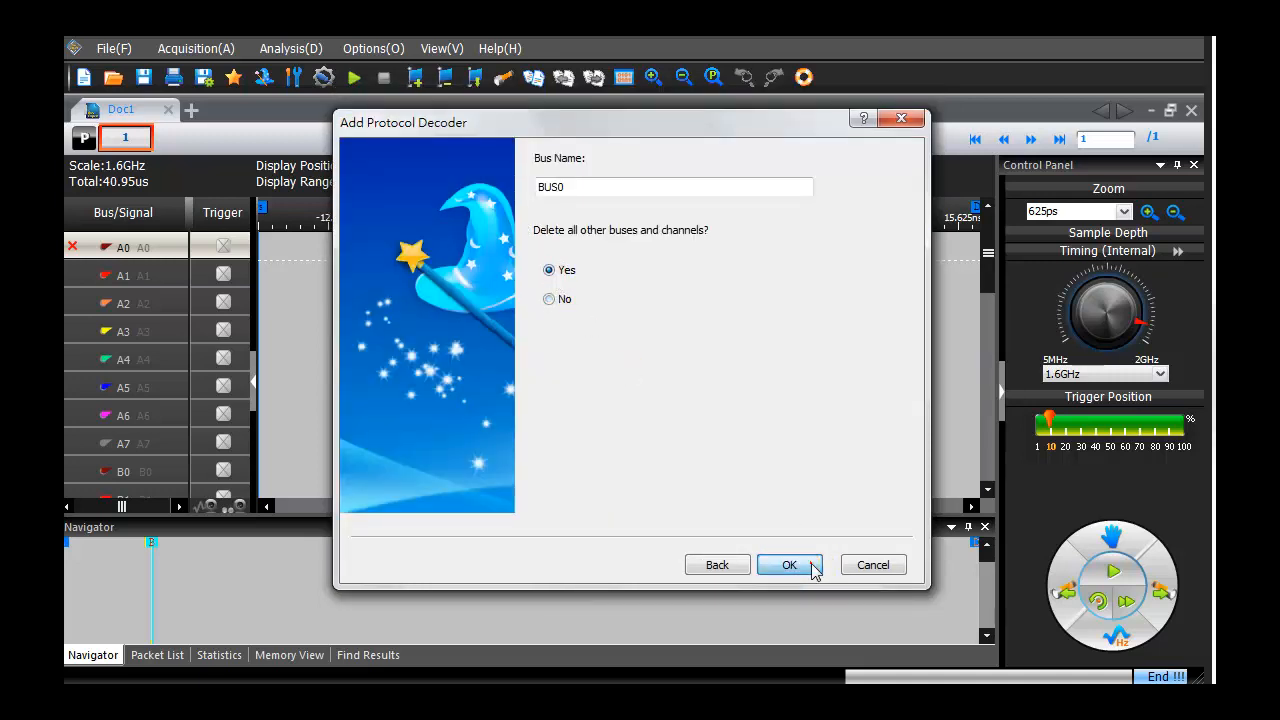
click(789, 565)
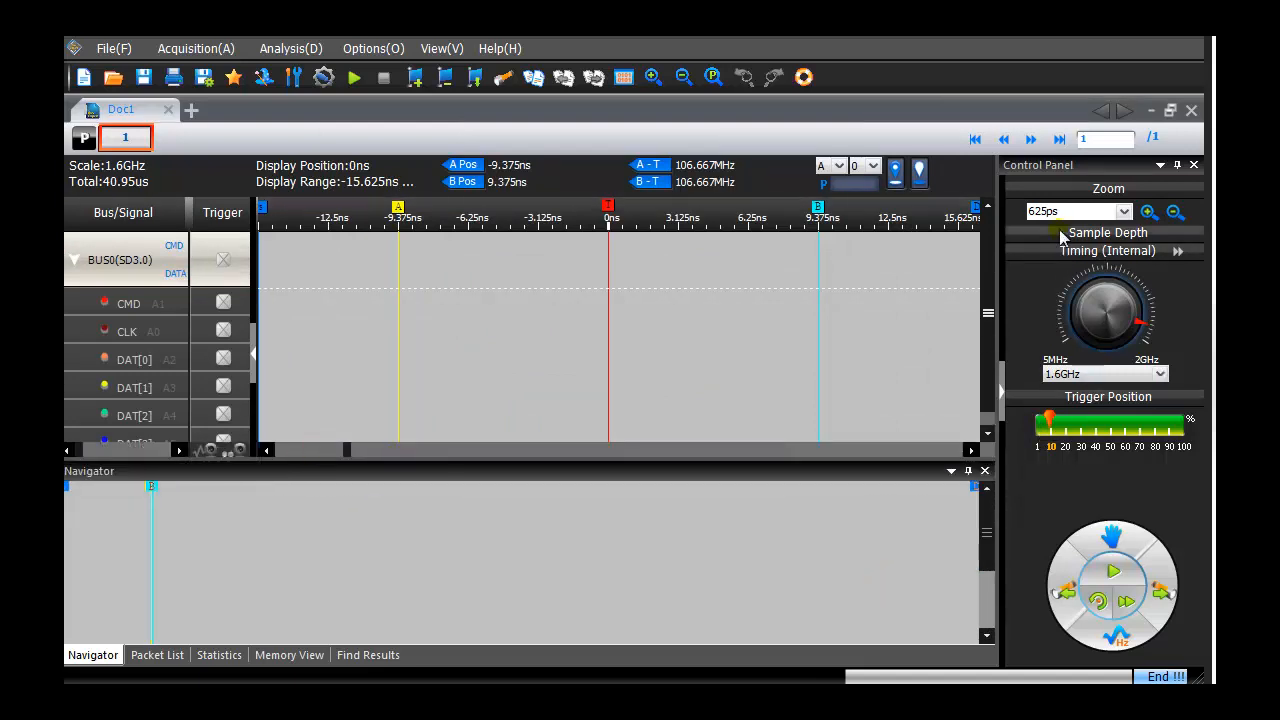
Collapse the Zoom section and move the trigger position to 1%
click(1108, 232)
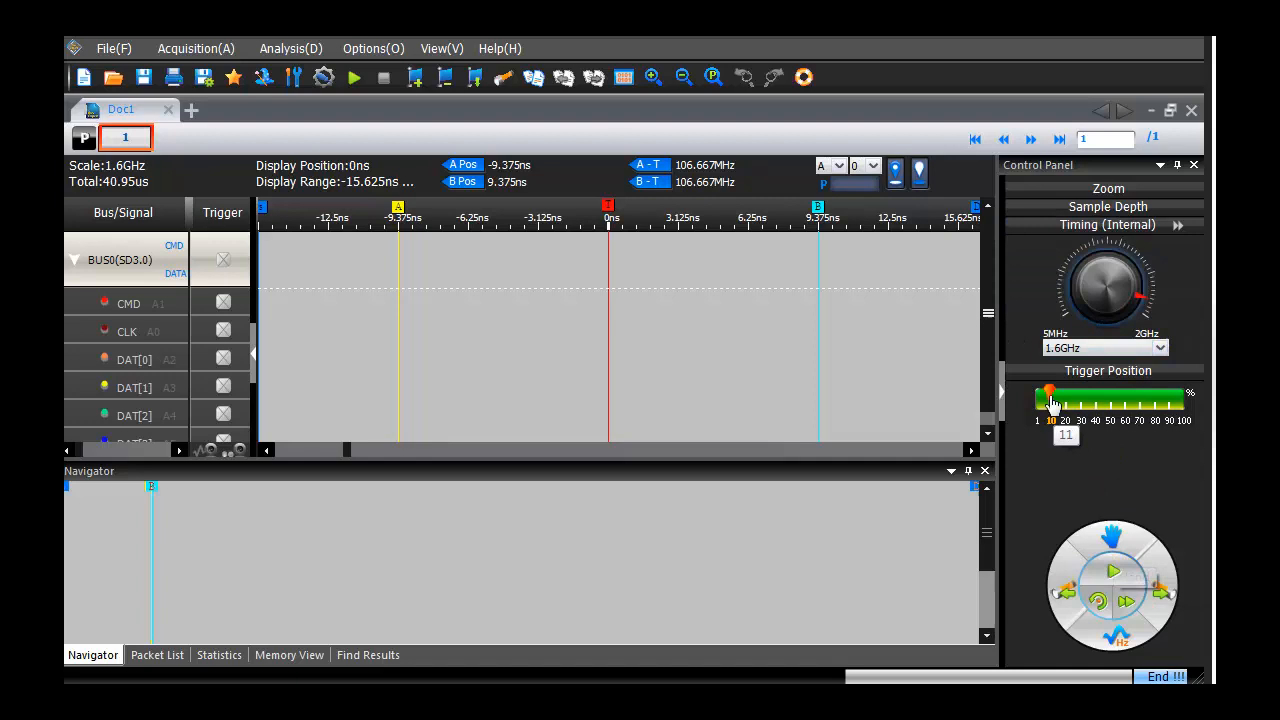
drag(1050, 398, 1037, 398)
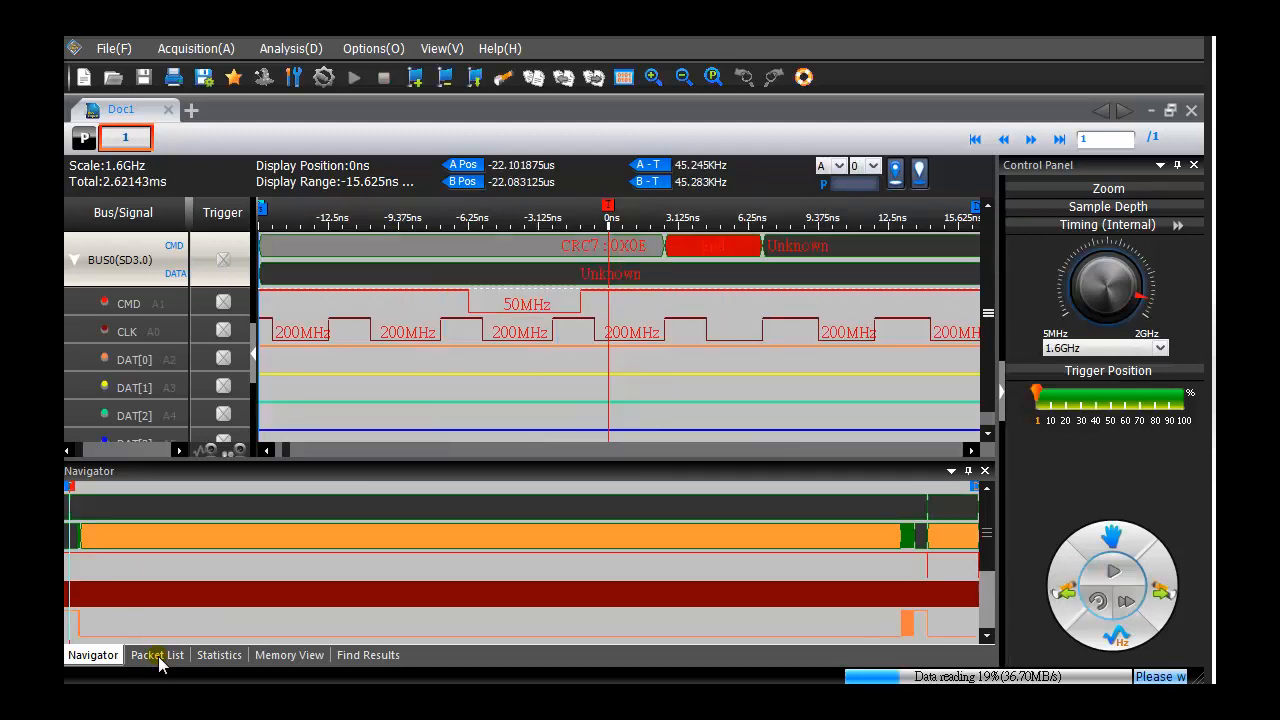
Show the Packet List with the 512-byte data packet and CRC16 values like 0XE486
click(156, 655)
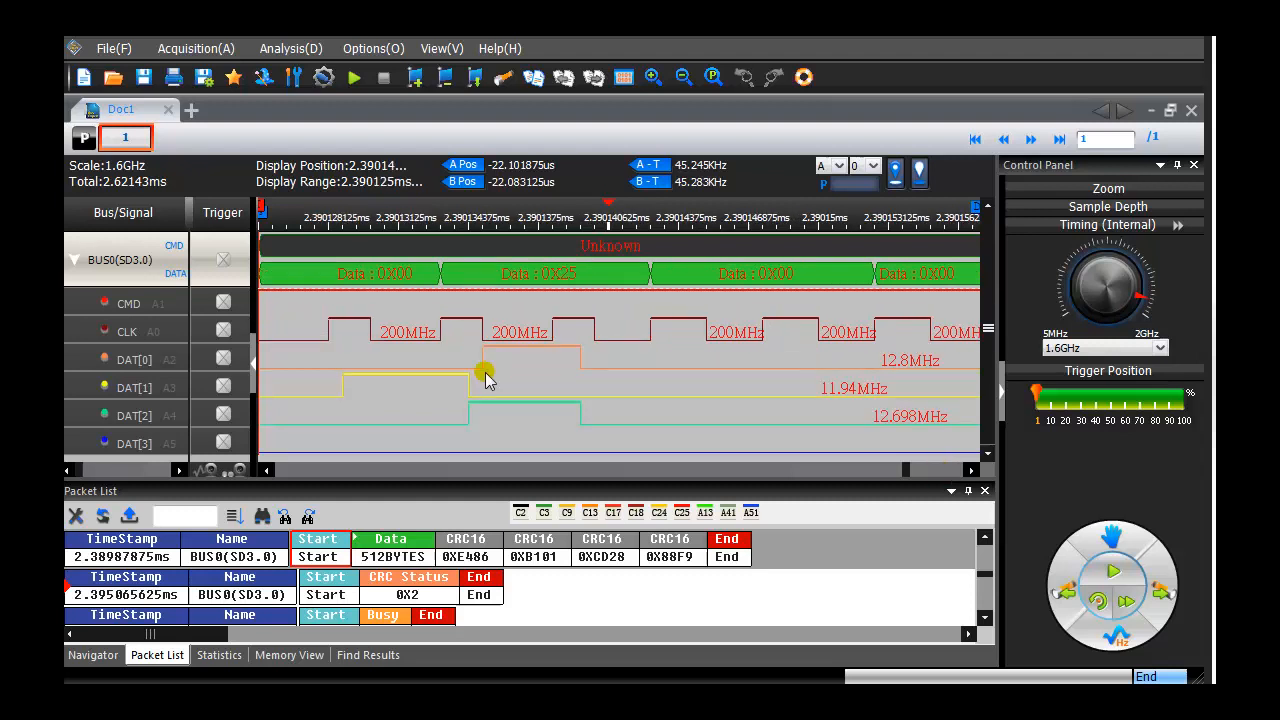
mouse_move(413, 250)
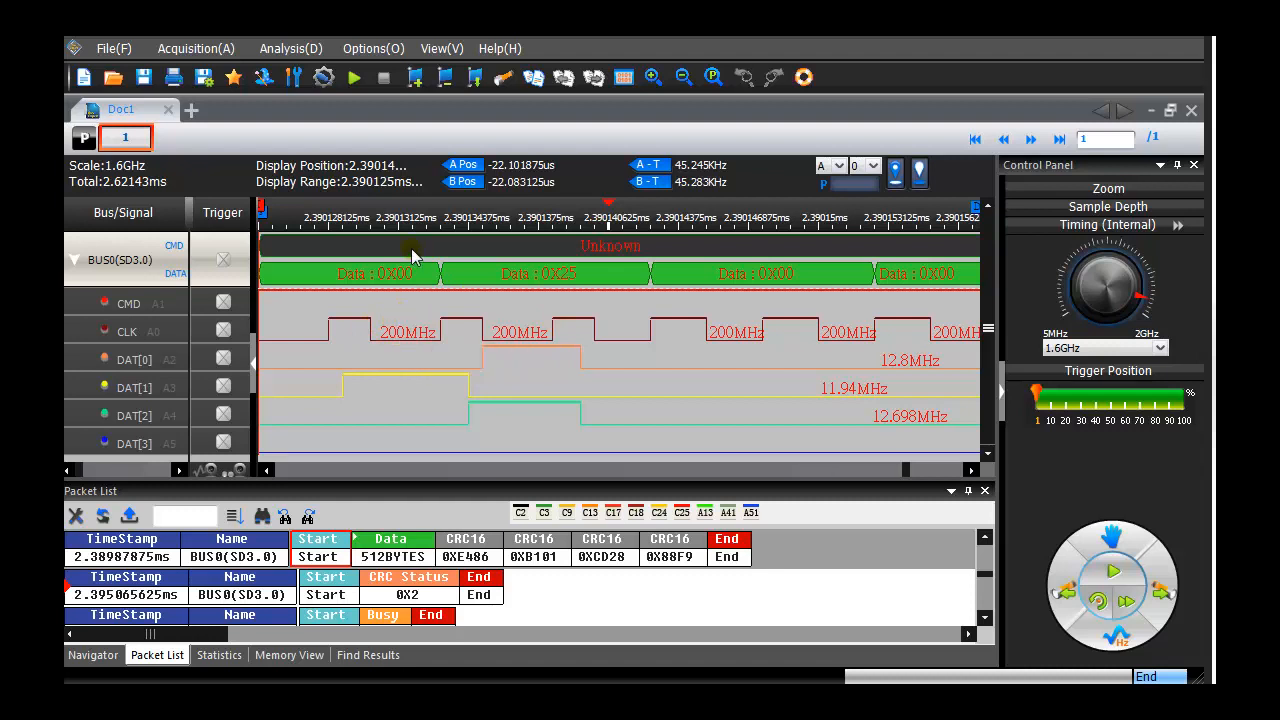
click(373, 48)
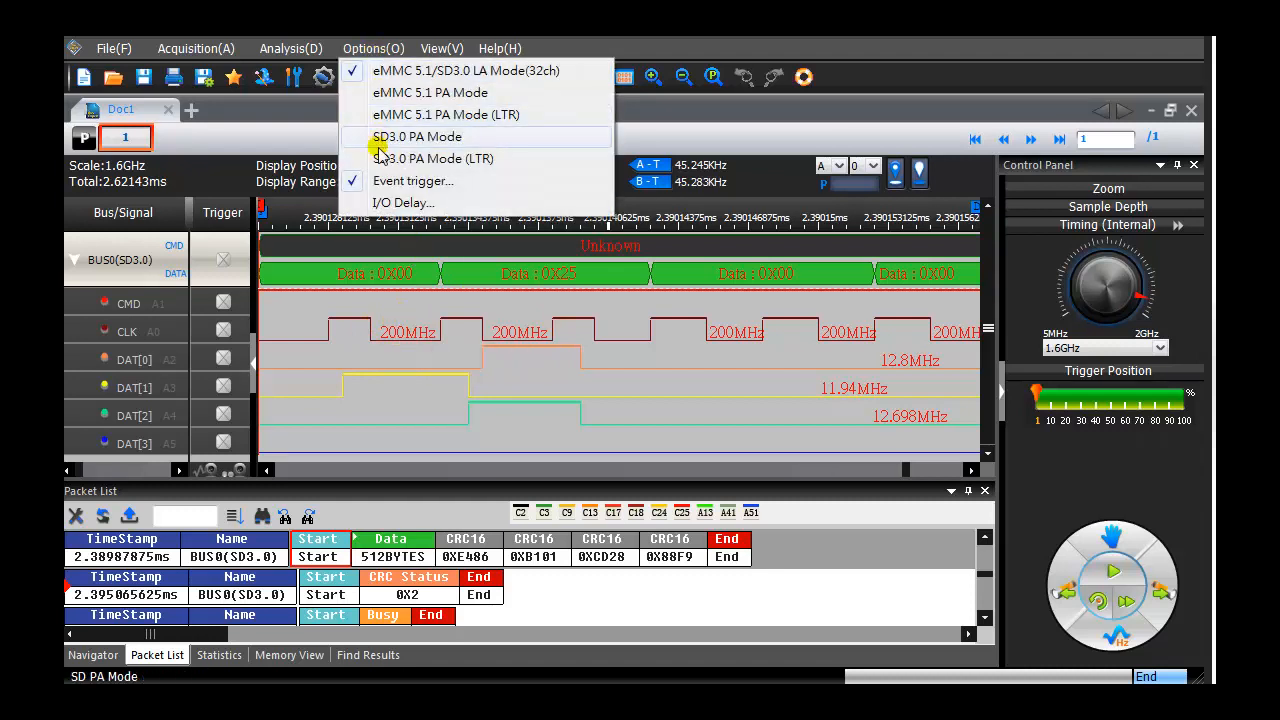
click(404, 203)
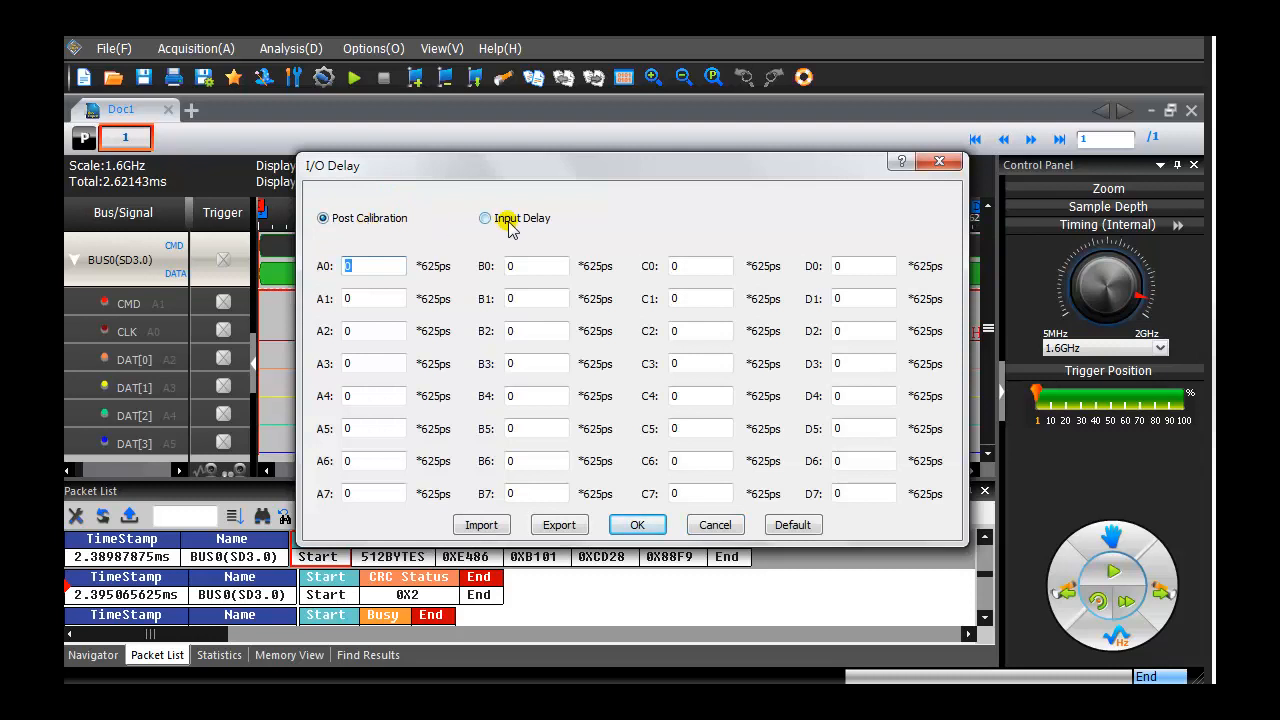
click(485, 218)
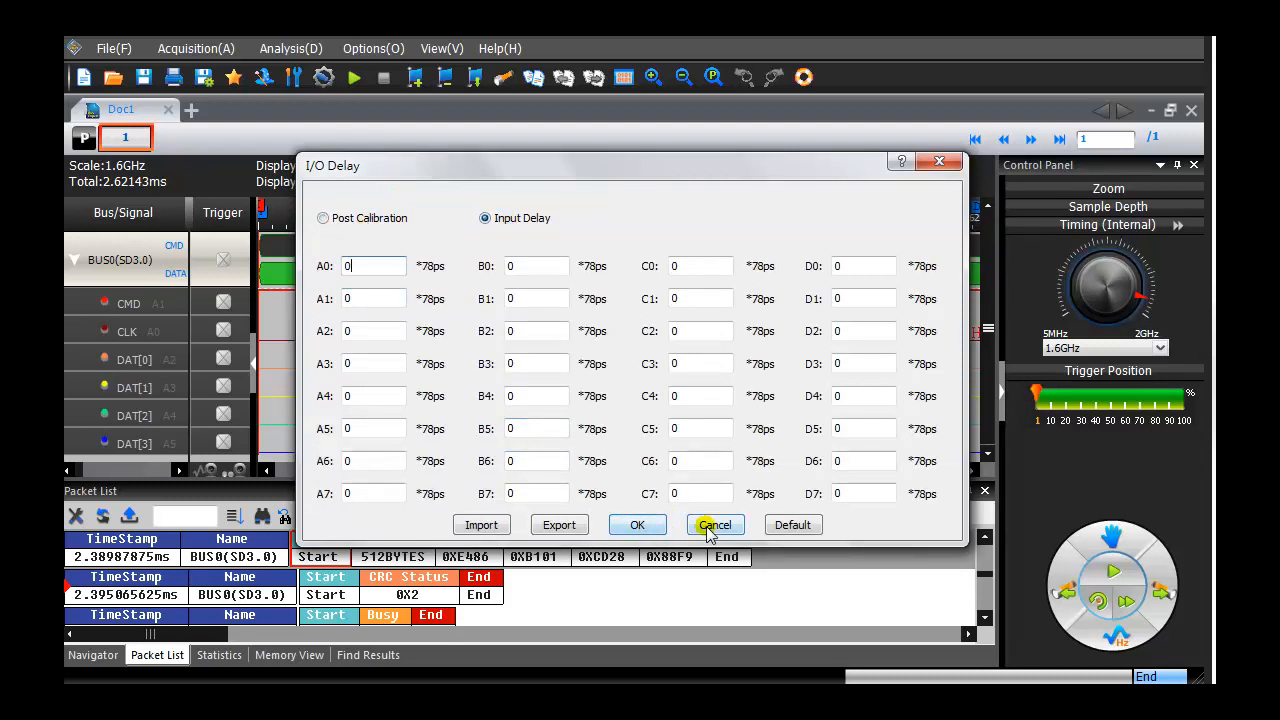
click(714, 525)
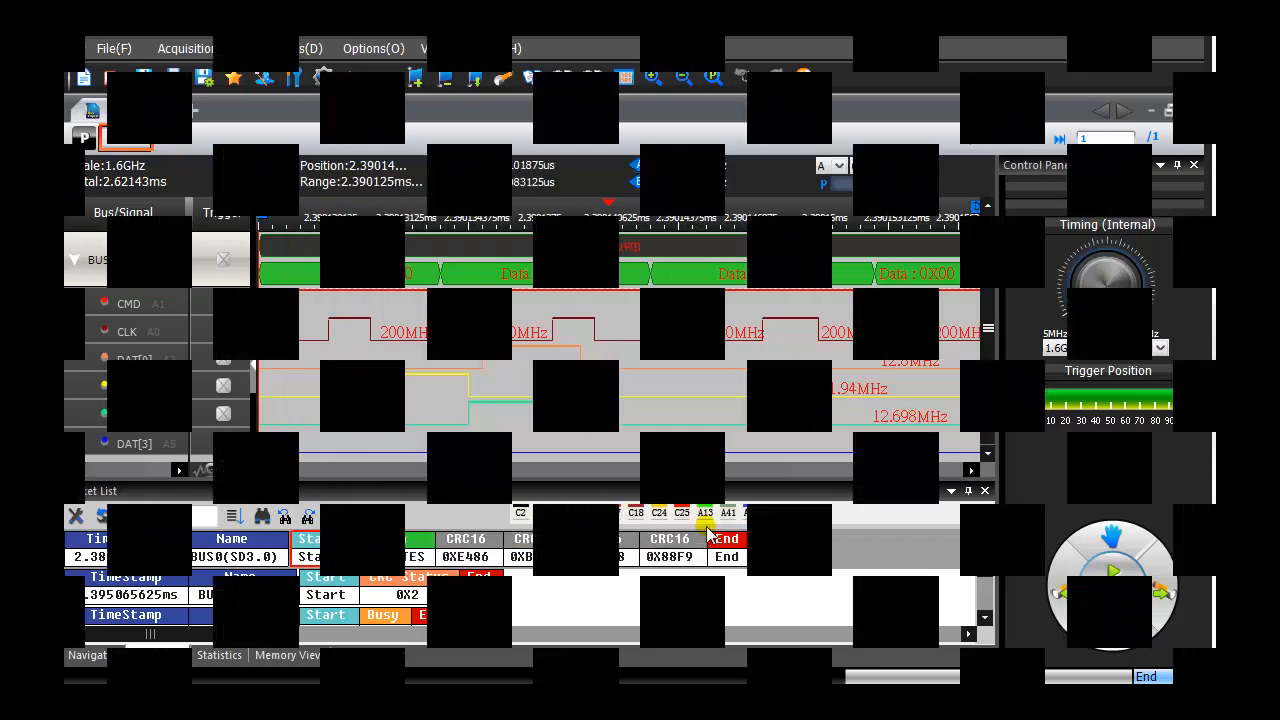